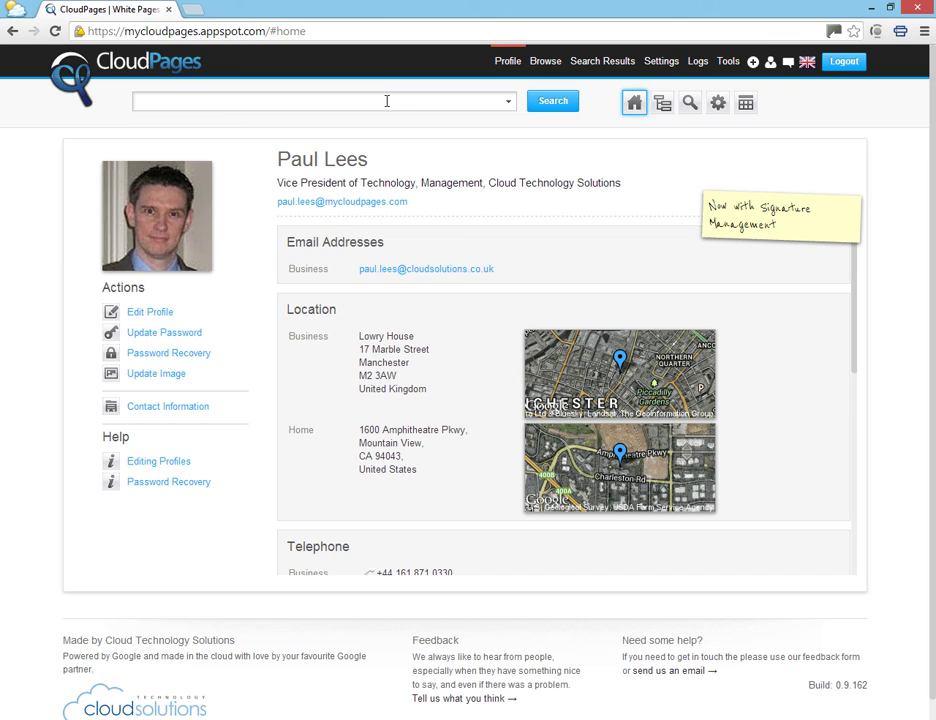
- Search the directory for 'branch manager', listing Pollock, Hopper, Matisse and Picasso
text(branch manager)
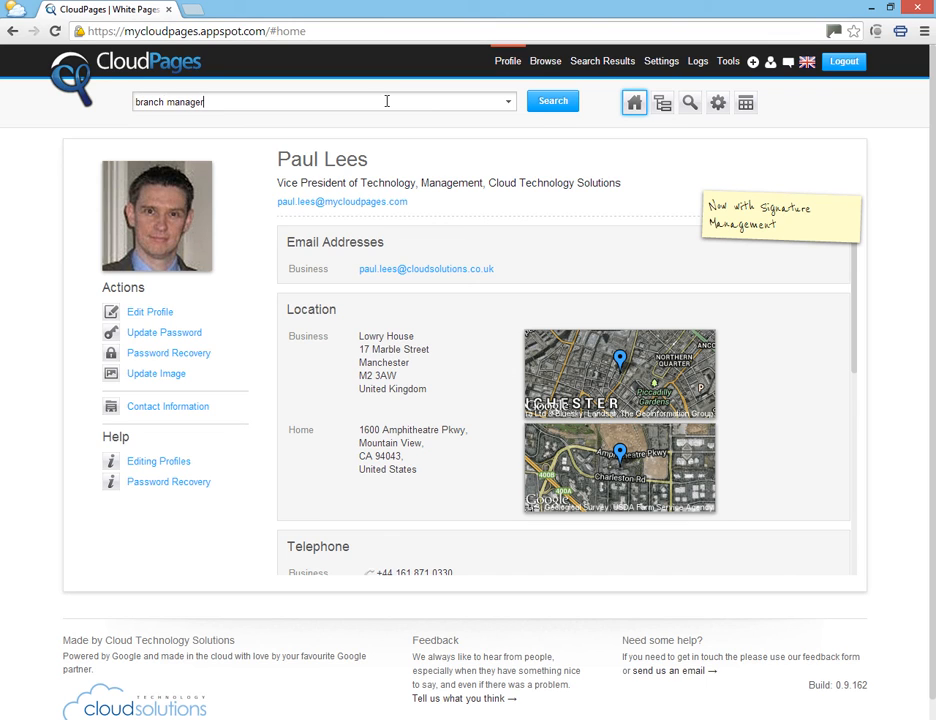
click(552, 101)
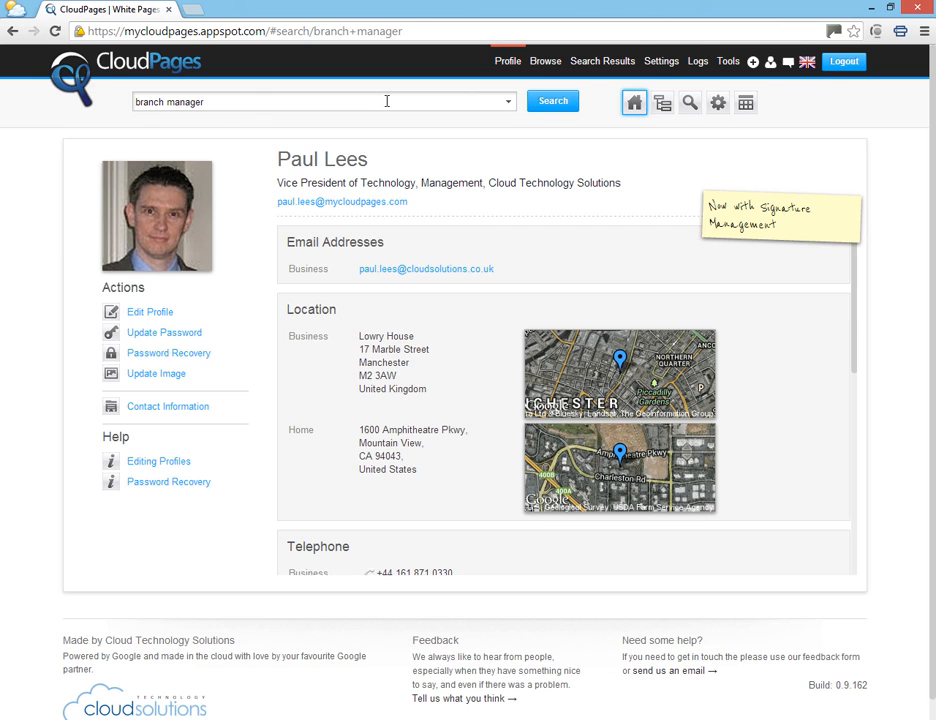
click(552, 101)
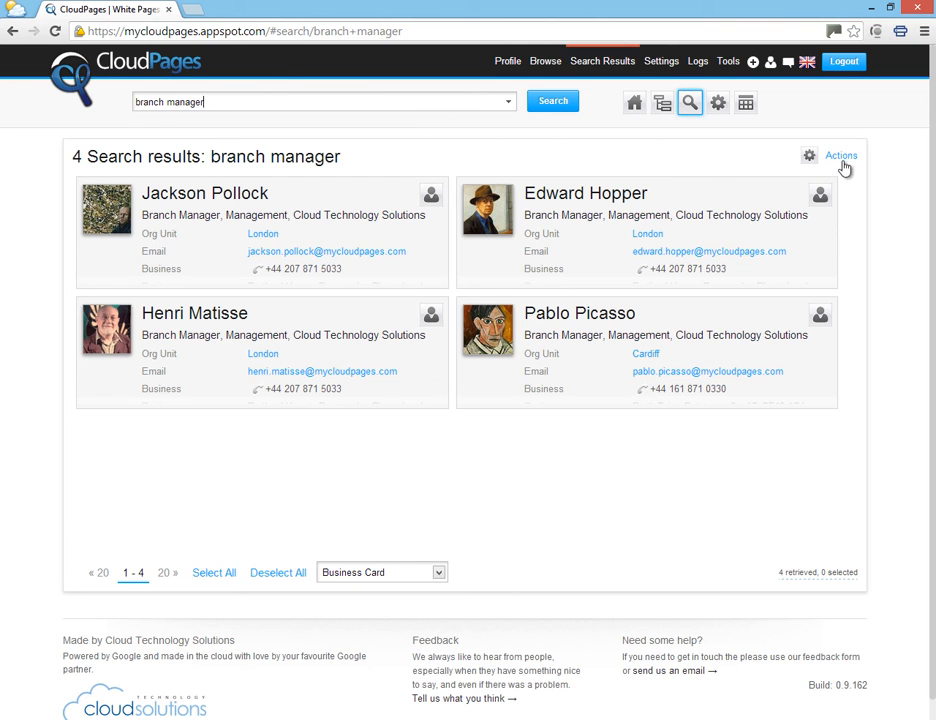
- Start a Create Smart Group form from the 'branch manager' search results via Actions
click(841, 155)
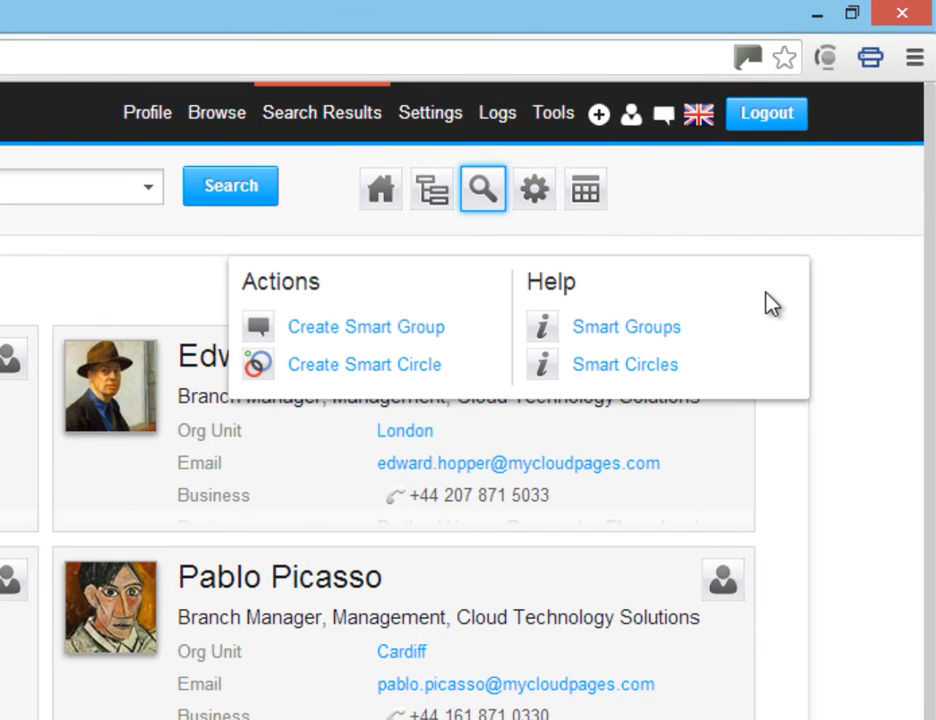
mouse_move(372, 335)
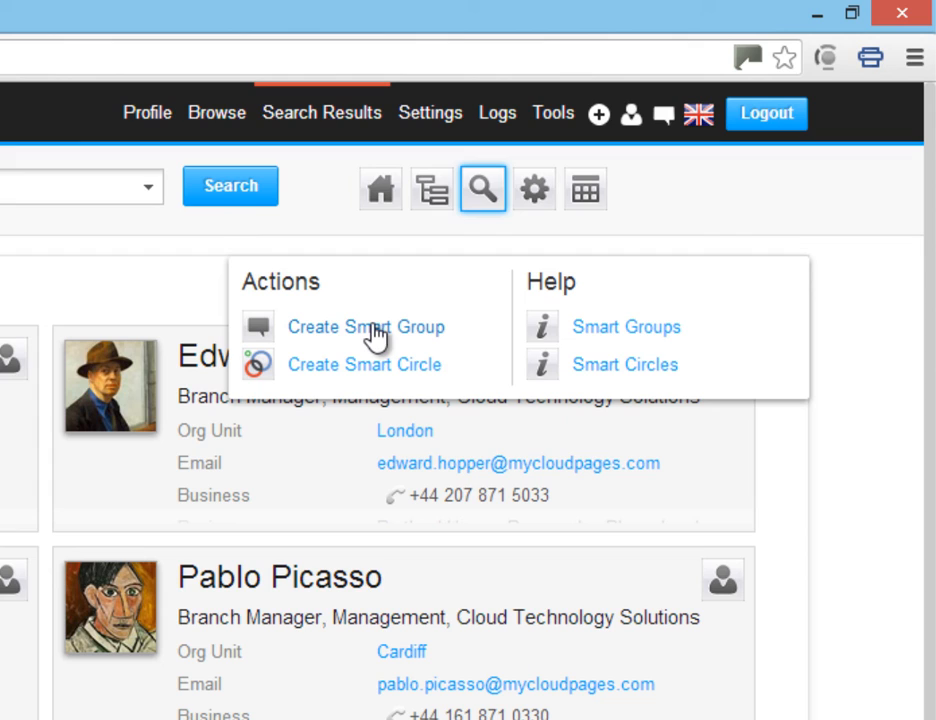
mouse_move(364, 371)
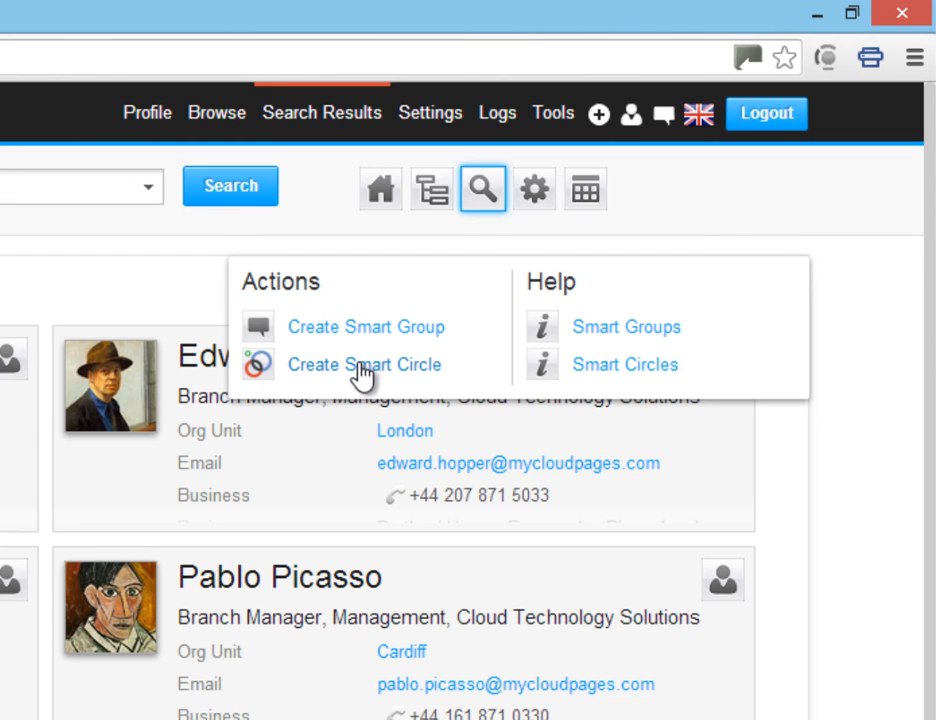
mouse_move(365, 327)
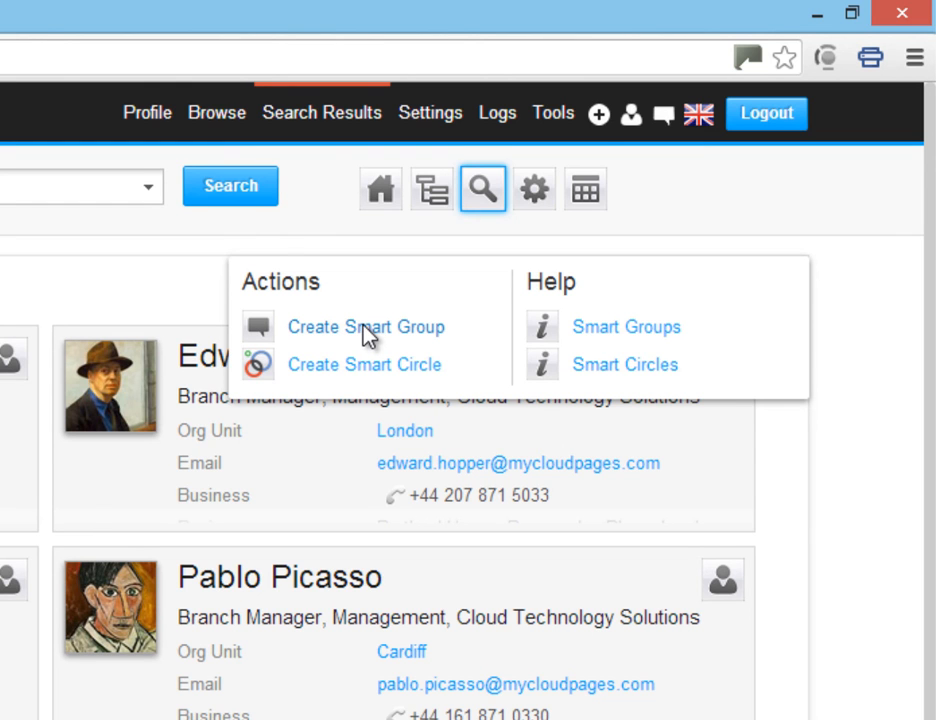
click(366, 327)
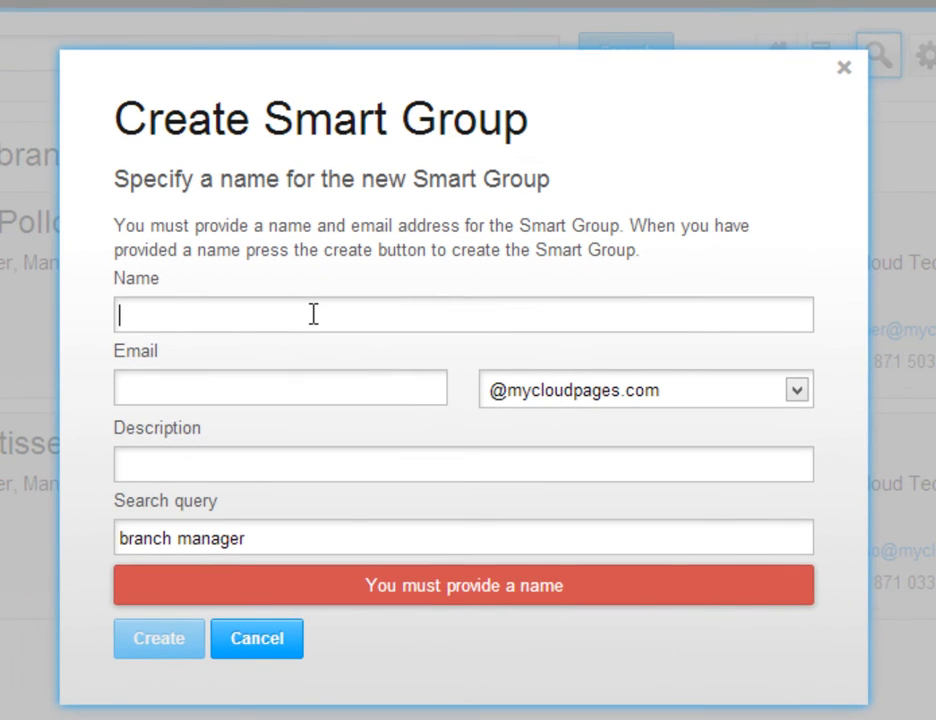
- Enter name 'Branch Managers', email 'BrchManagers' and description 'Branch Managers' in the smart group form
text(Branch)
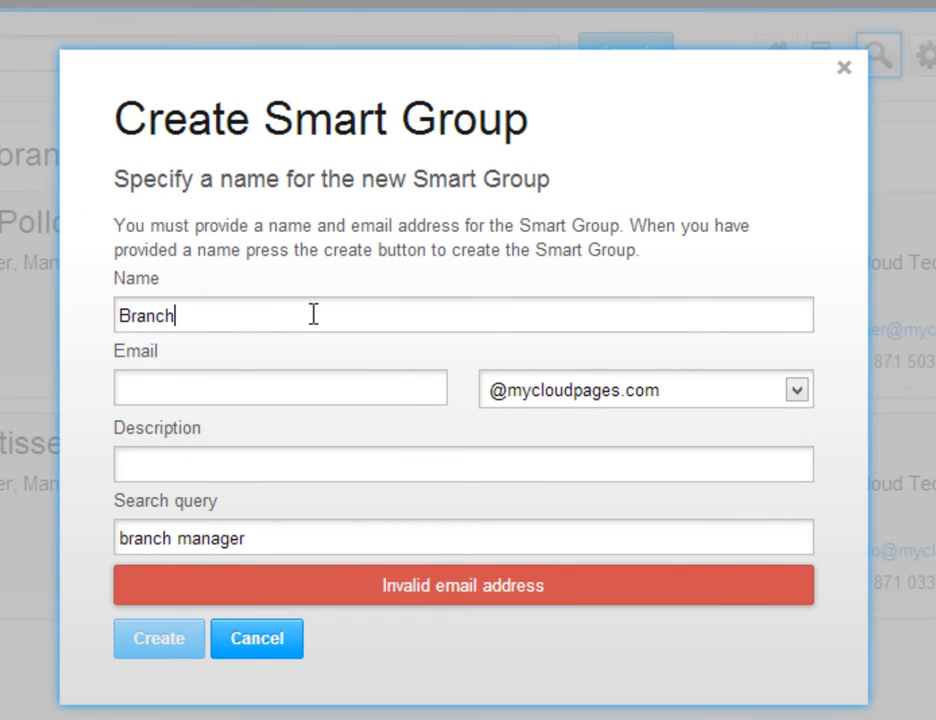
text(Manager)
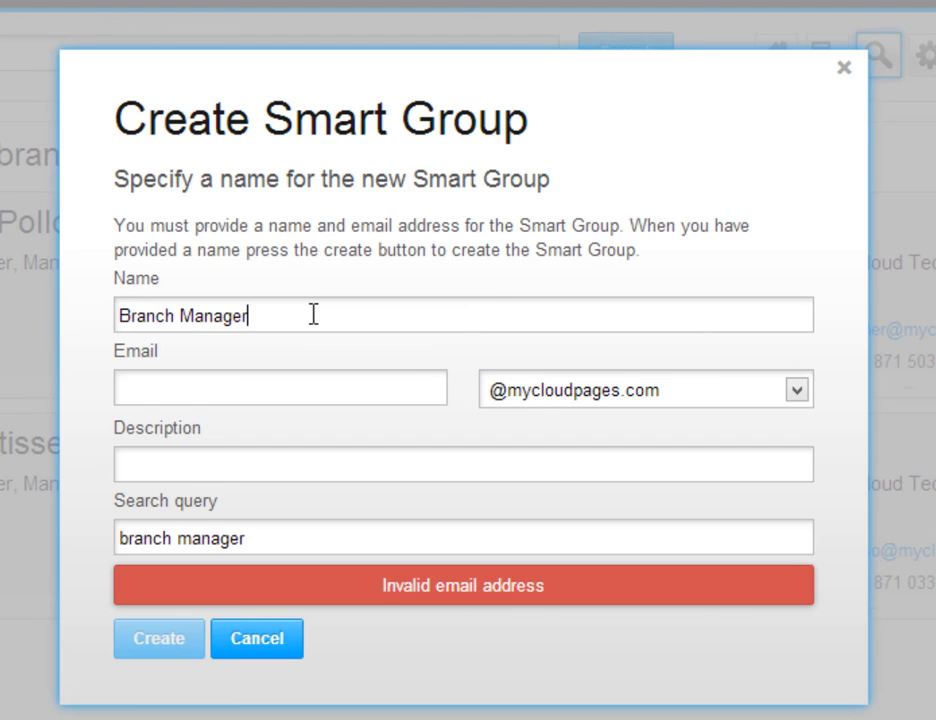
text(s)
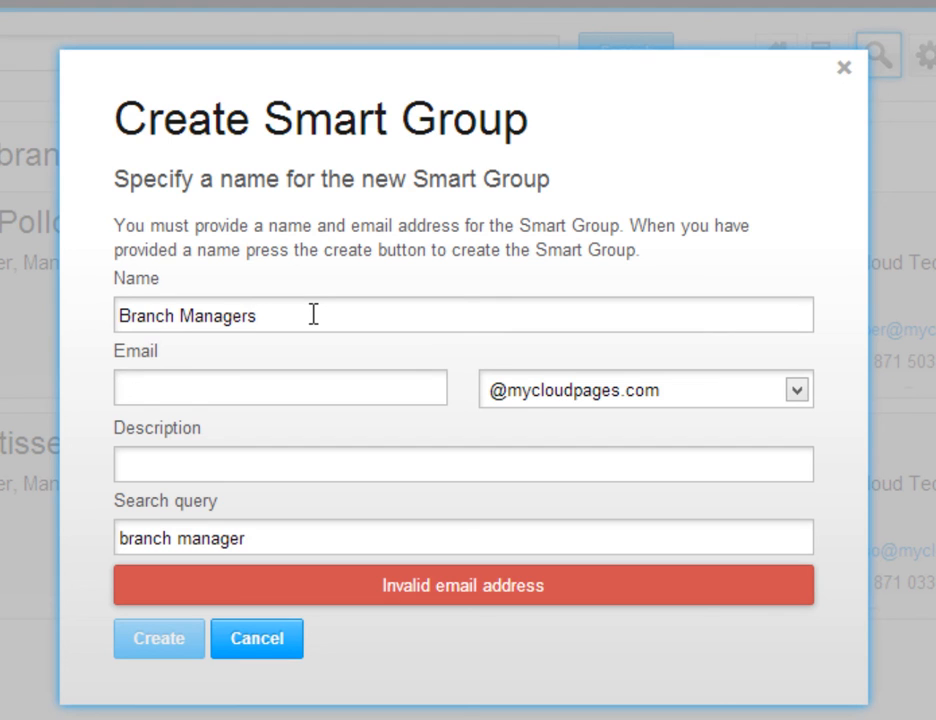
text(BrchMa)
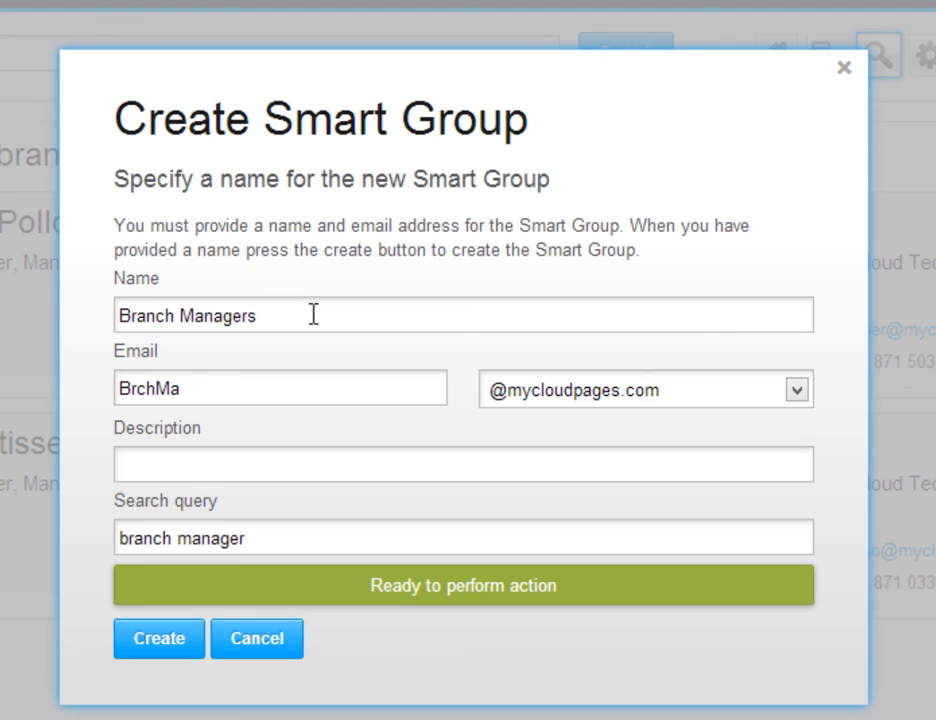
text(nagers)
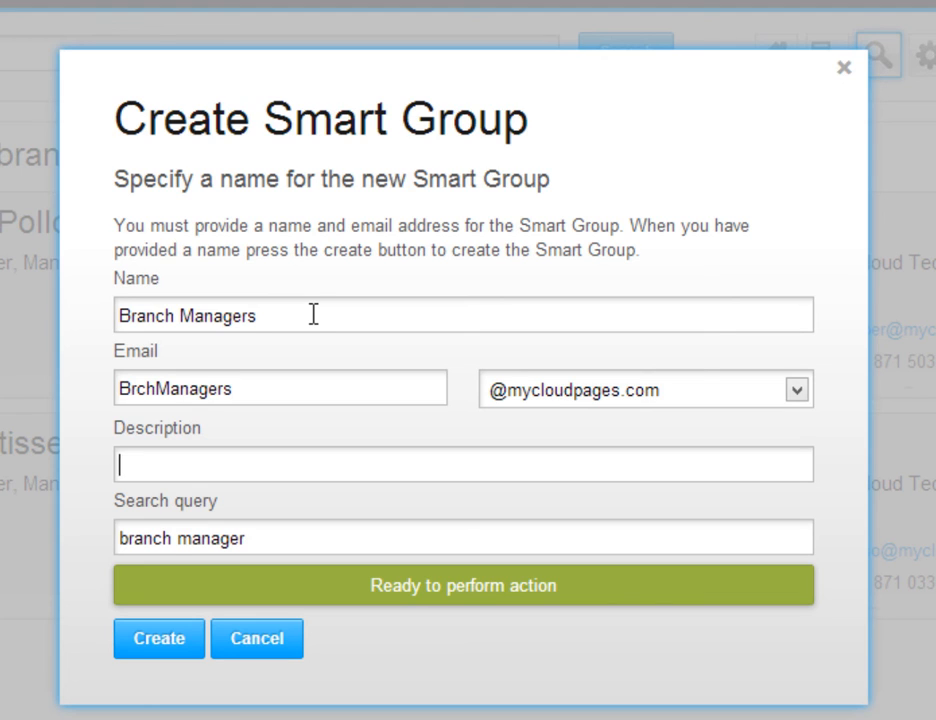
text(Branch)
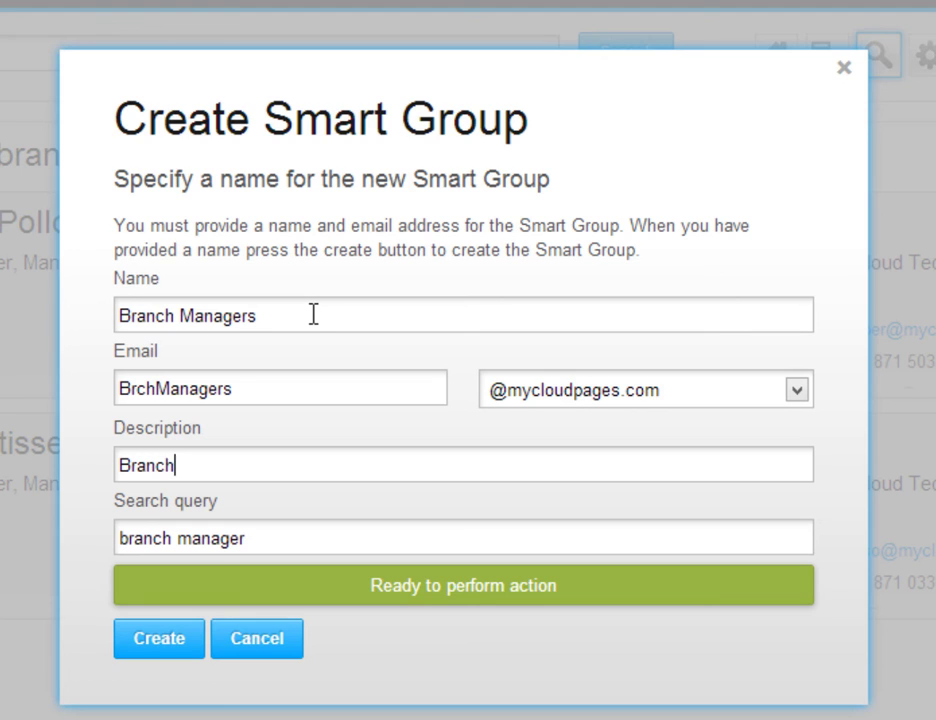
text(Mana)
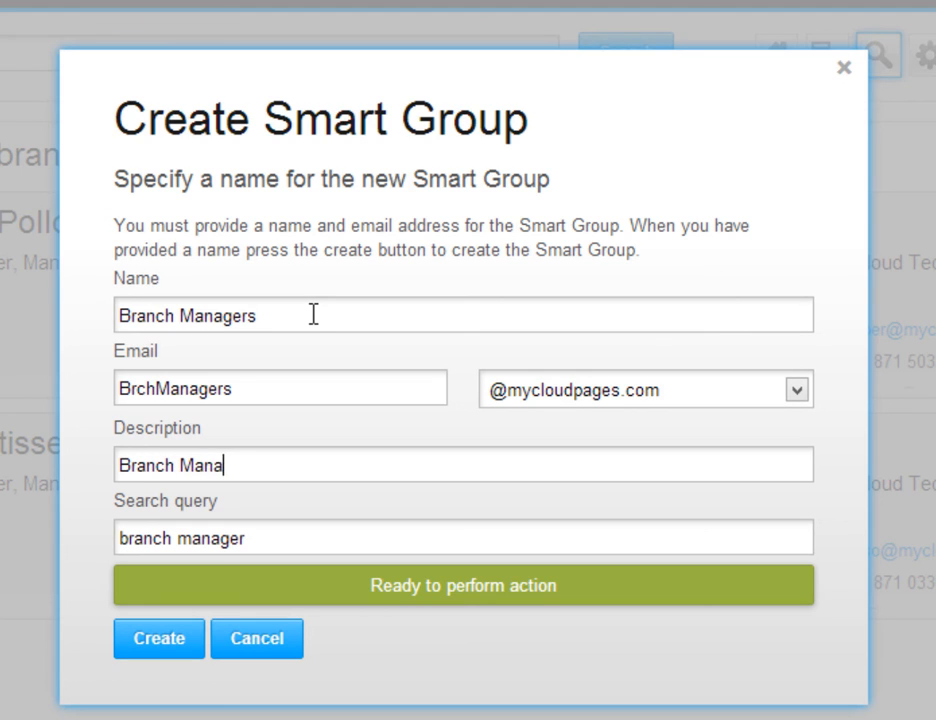
text(gers)
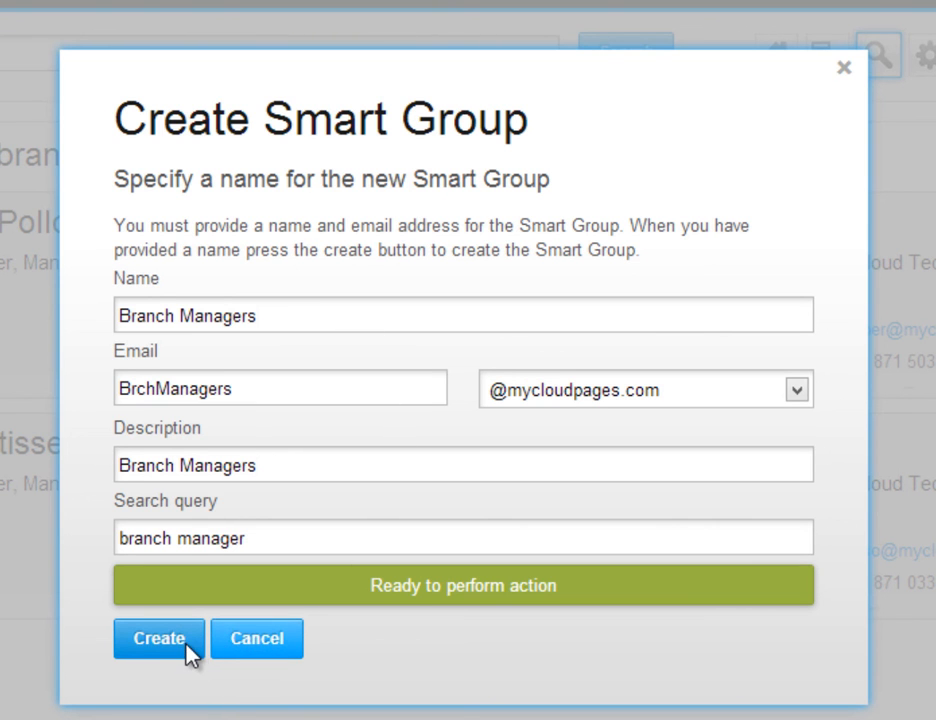
click(158, 638)
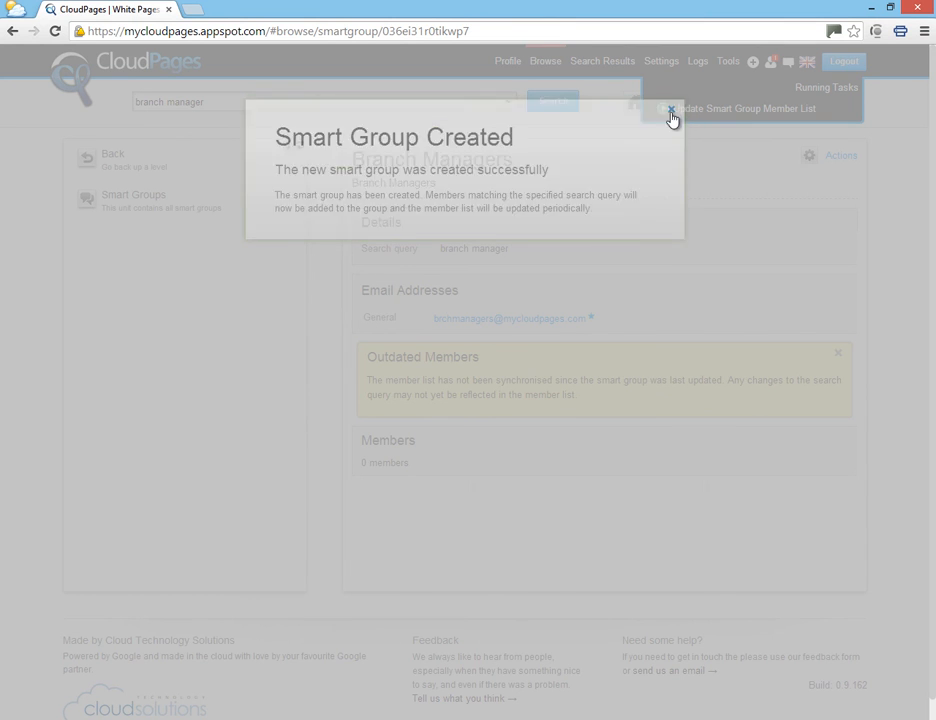
click(671, 118)
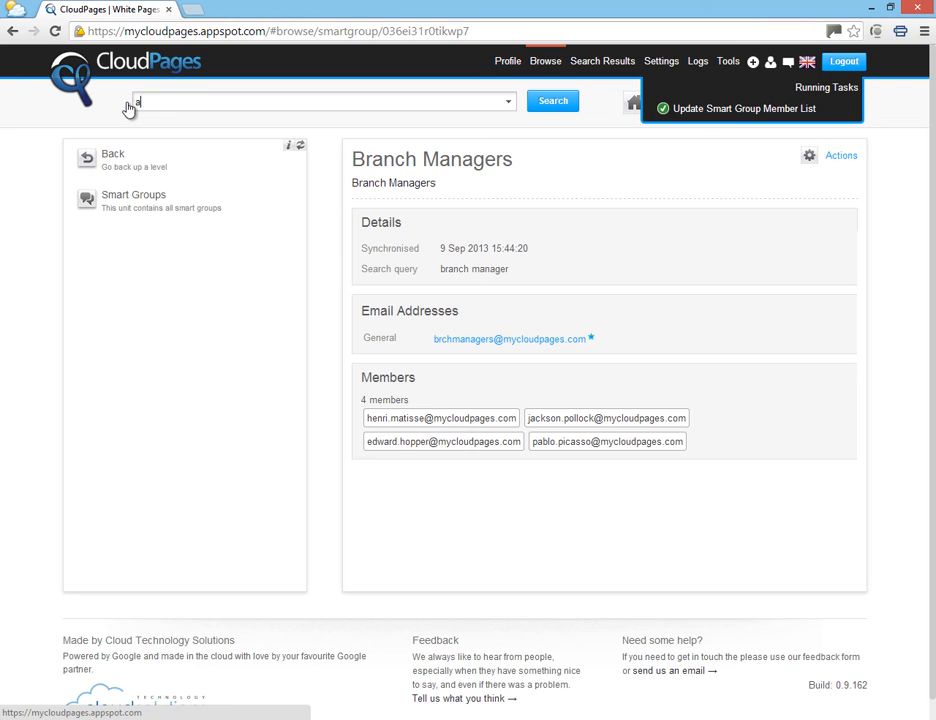
text(alex)
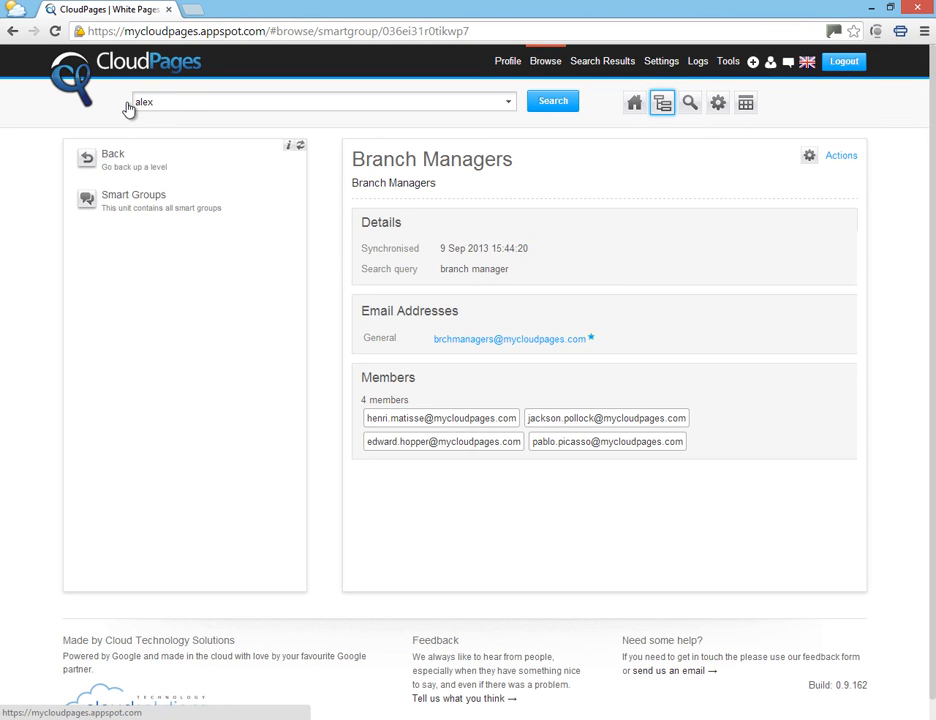
click(553, 100)
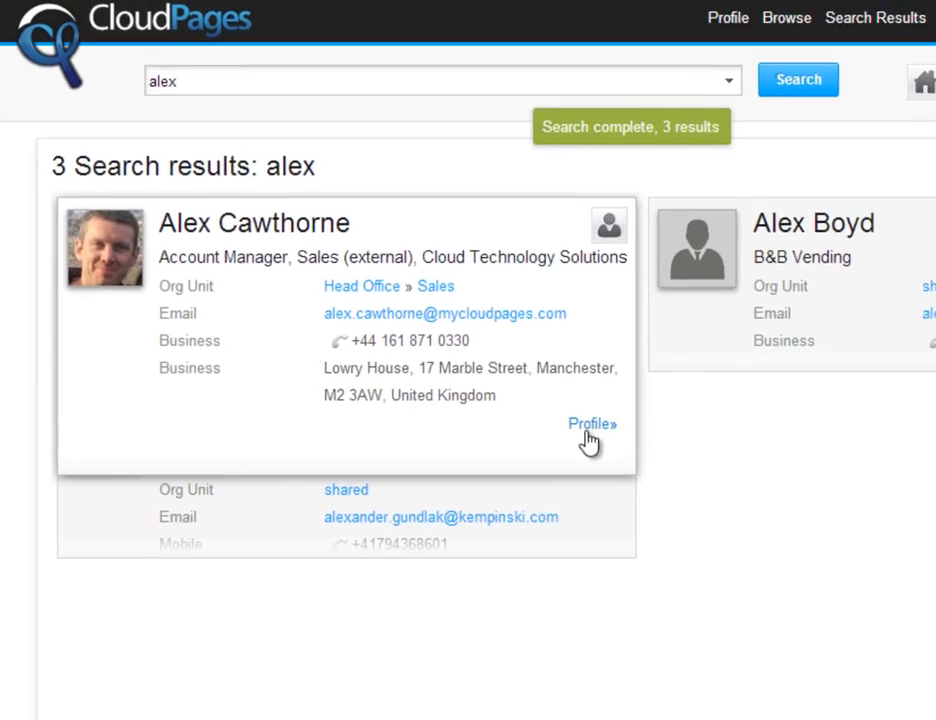
click(591, 424)
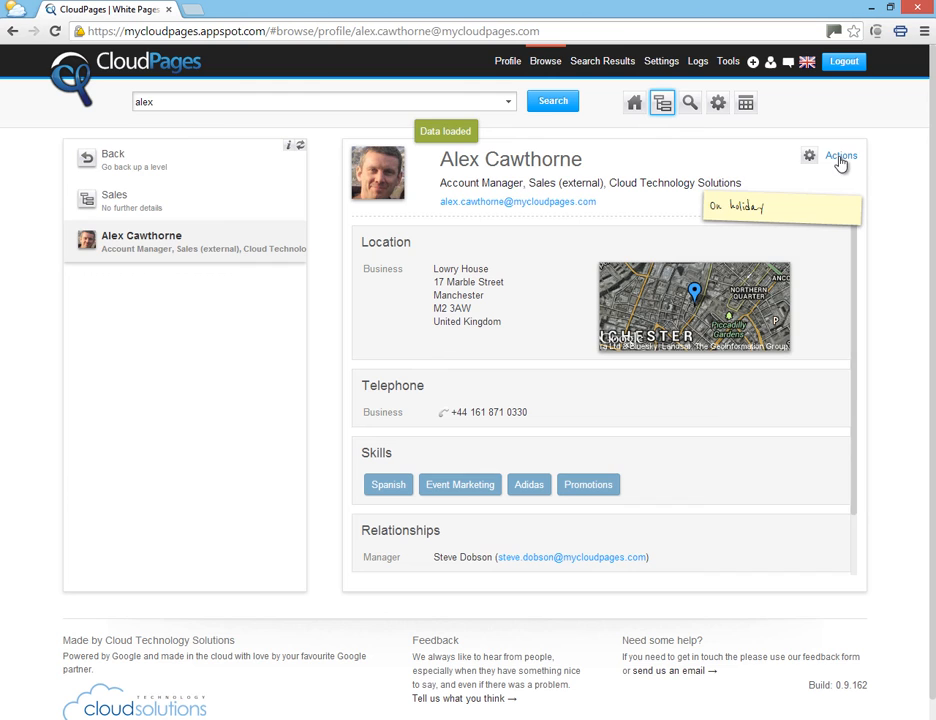
click(840, 155)
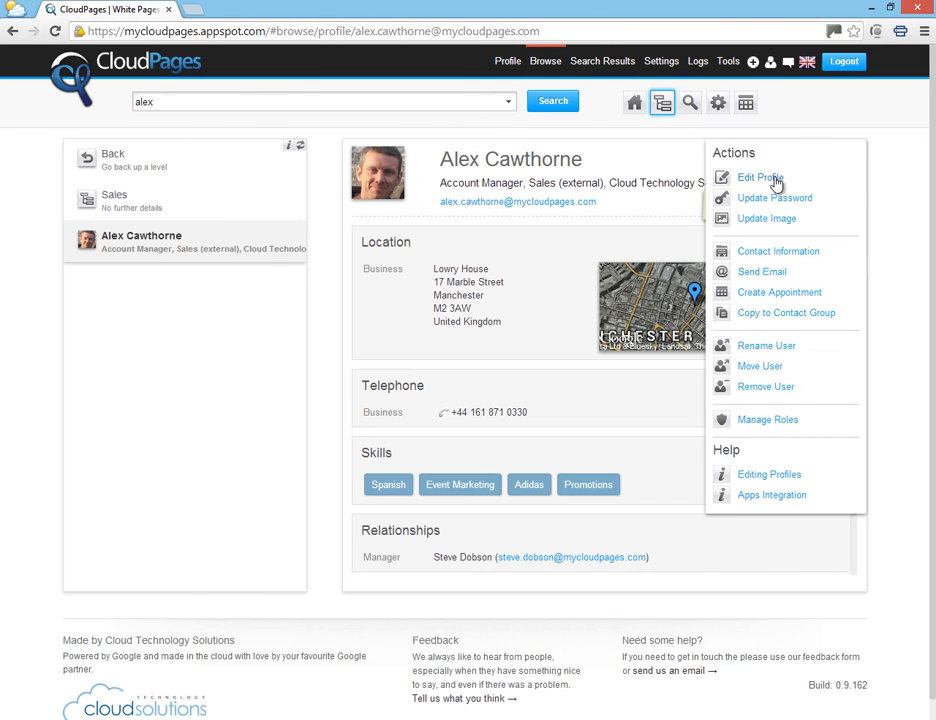
click(760, 177)
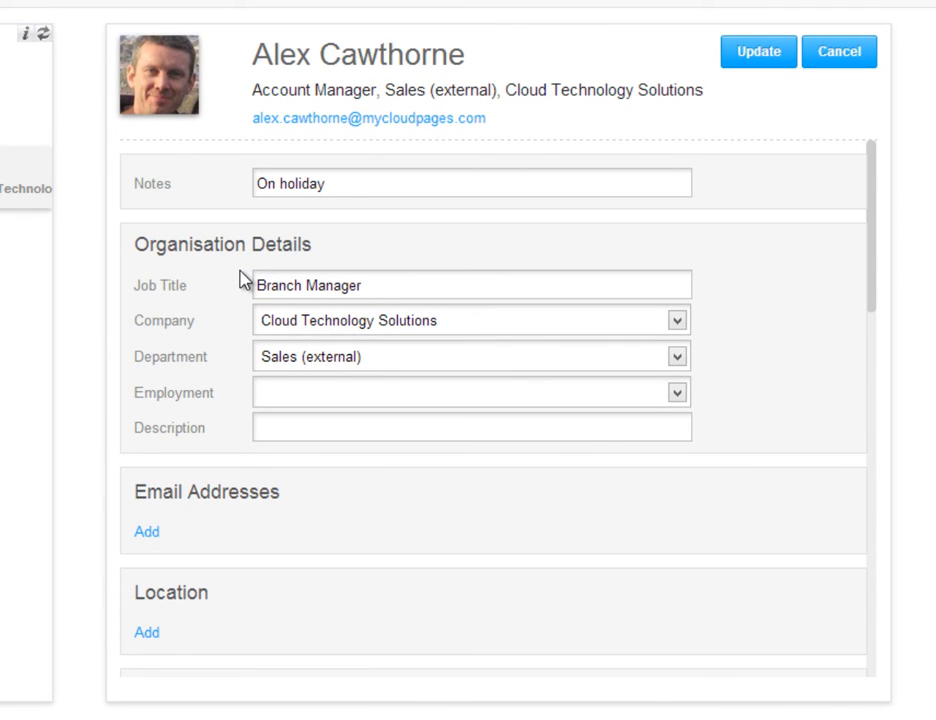
mouse_move(758, 51)
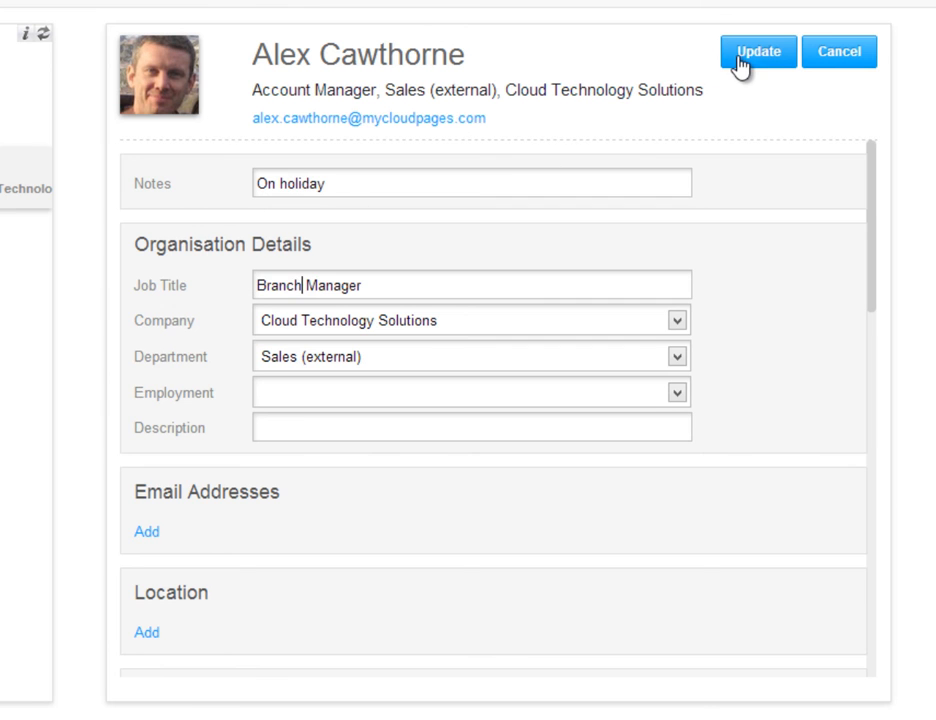
click(758, 51)
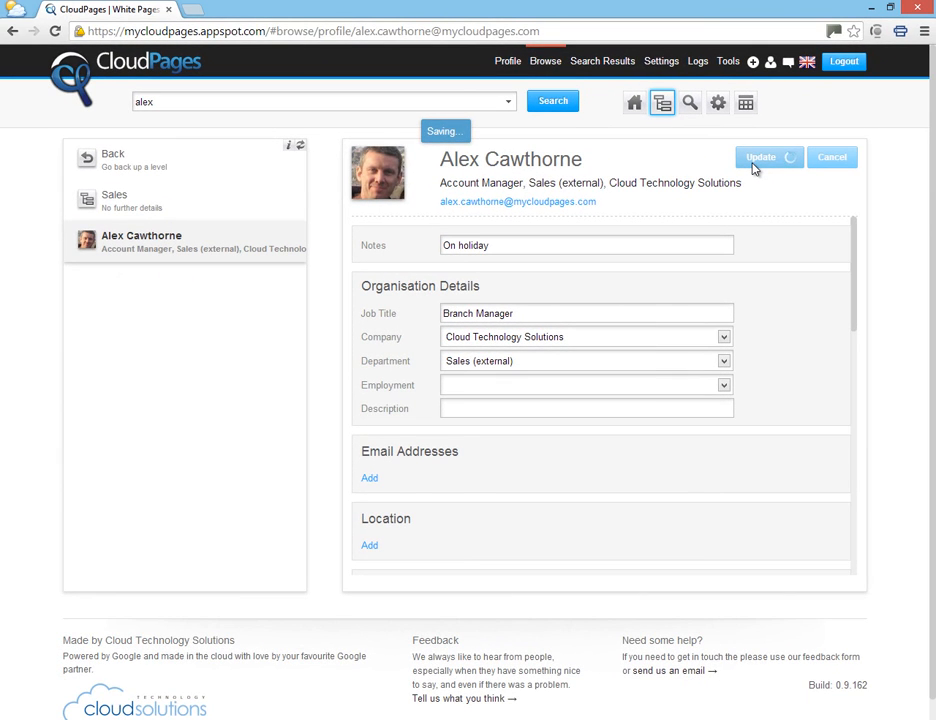
click(760, 157)
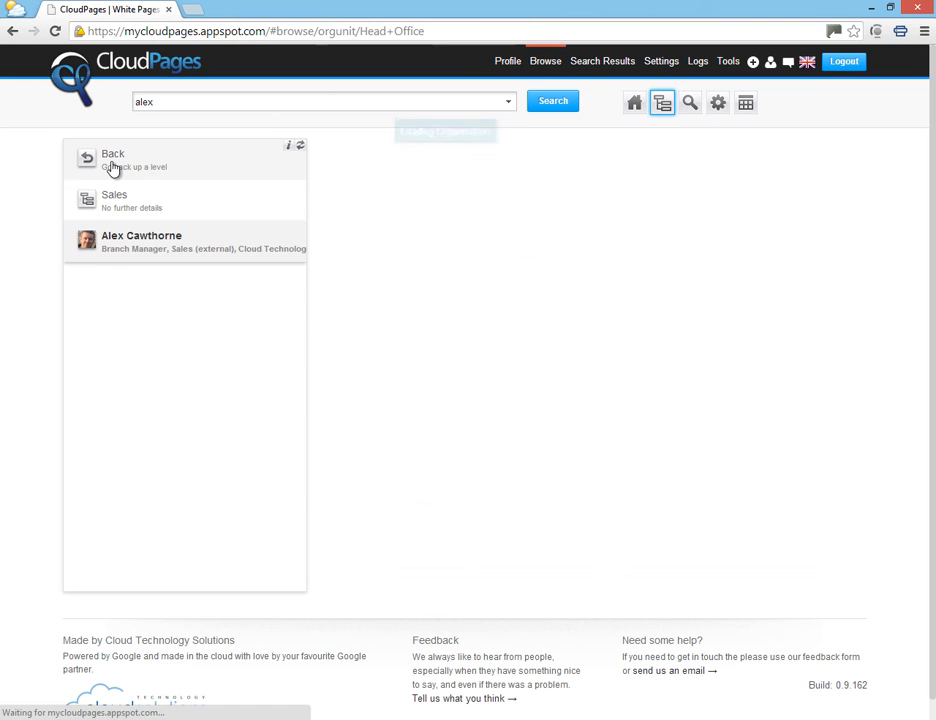
- Return to the top-level organisation and synchronise the Branch Managers group from Smart Groups
click(113, 158)
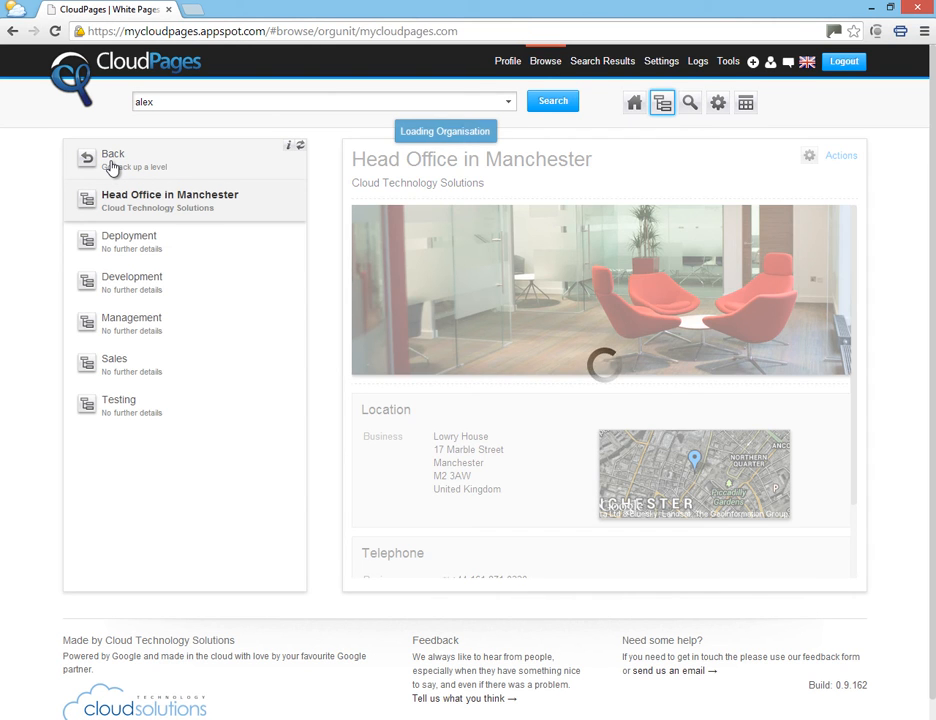
click(113, 153)
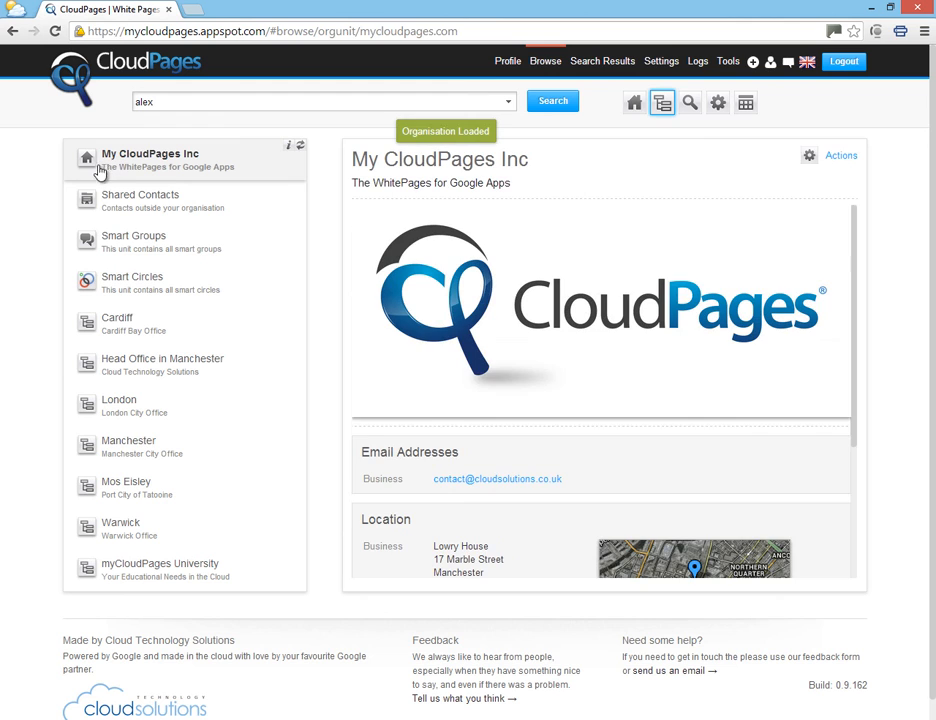
mouse_move(119, 246)
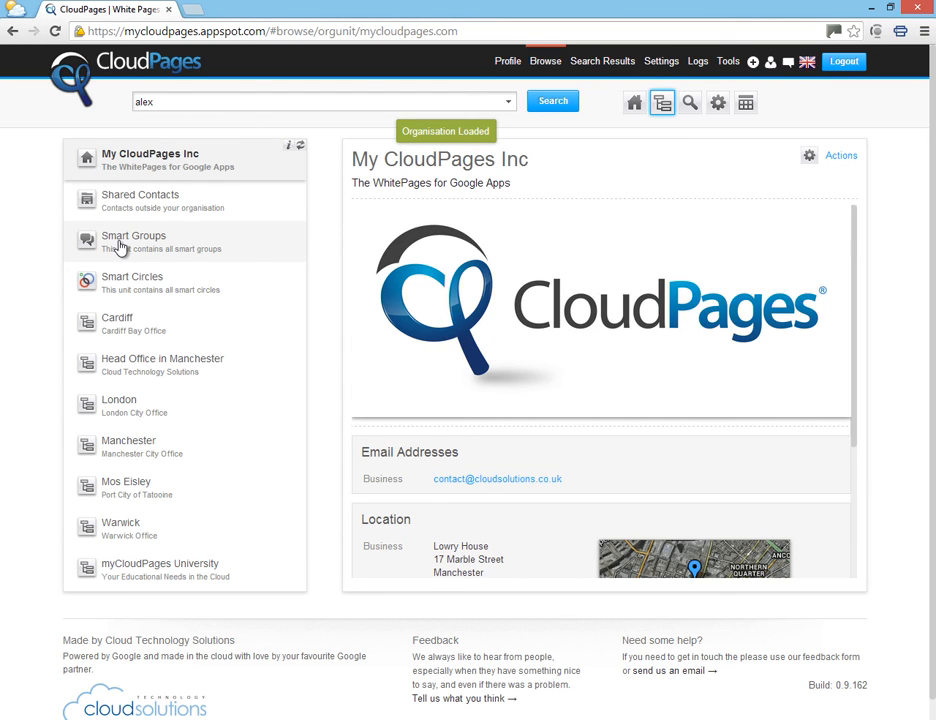
click(133, 241)
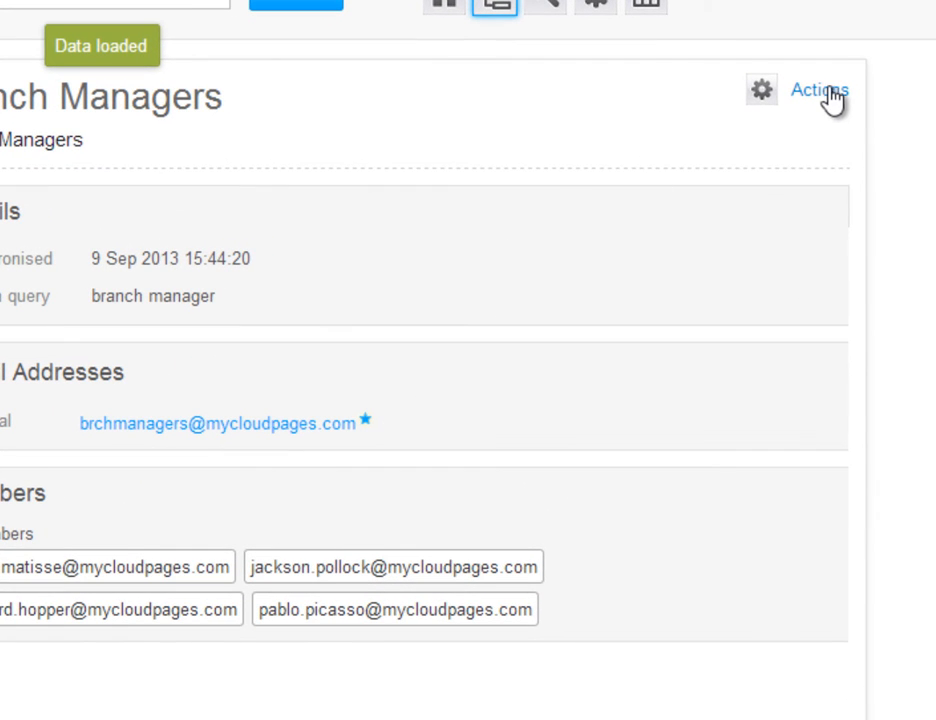
click(817, 90)
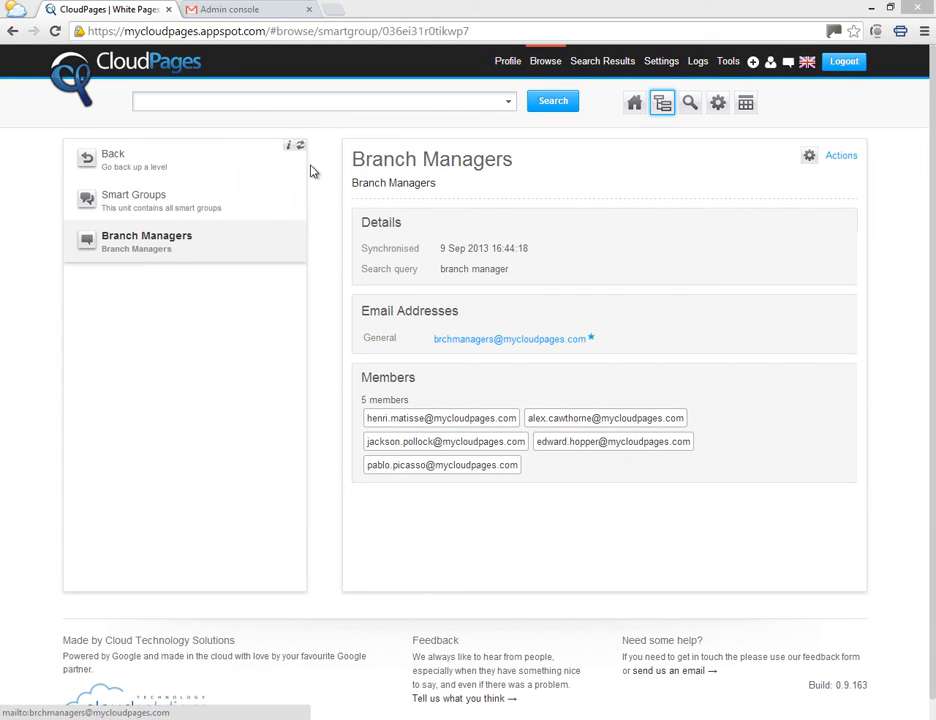
text(al)
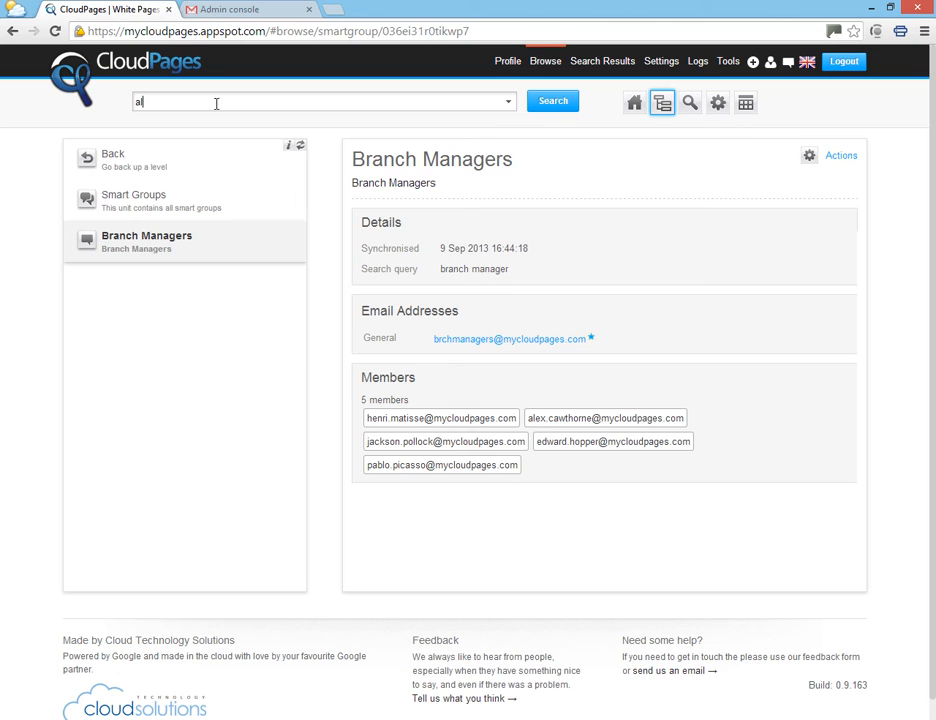
click(553, 100)
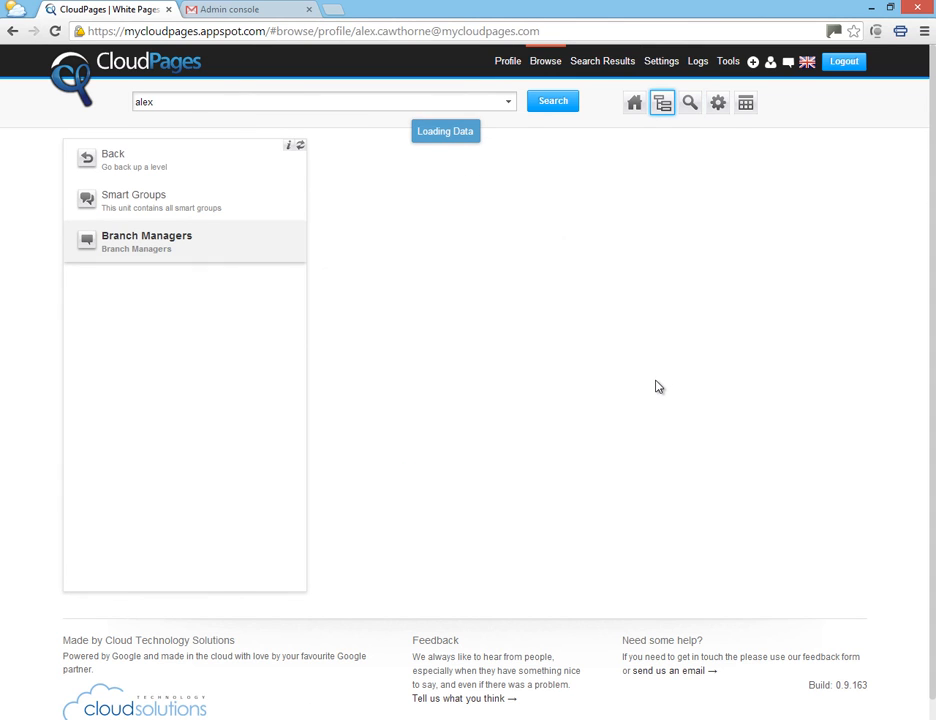
click(146, 241)
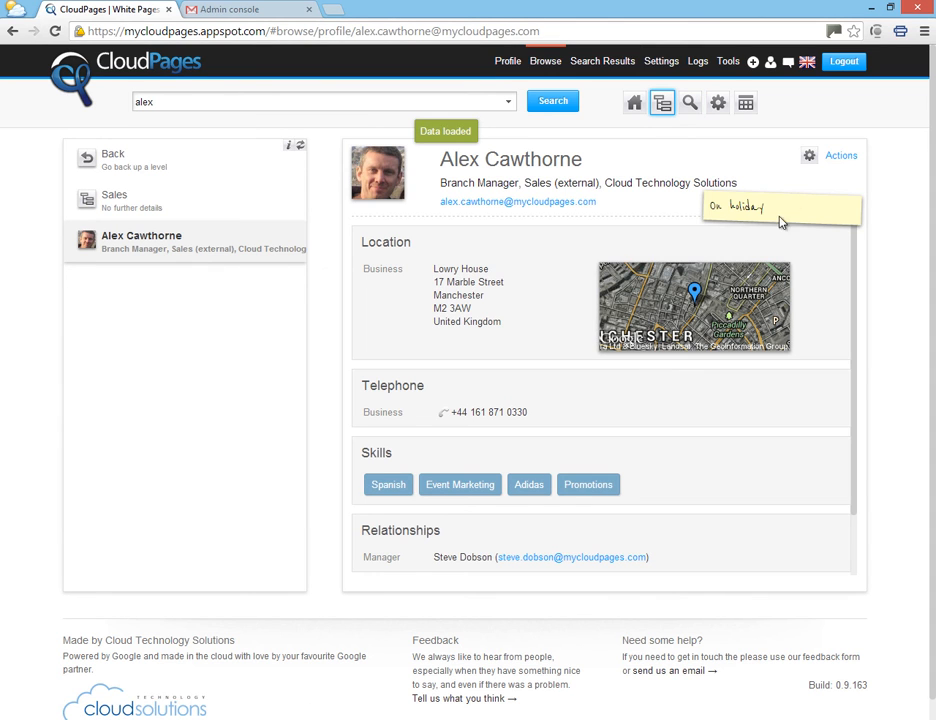
click(840, 155)
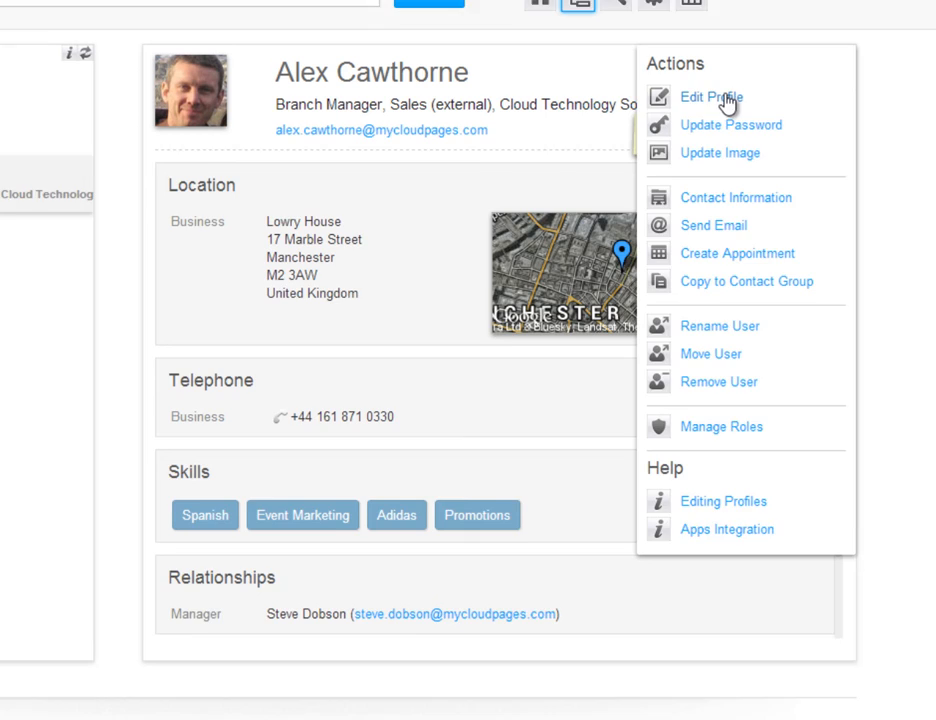
click(711, 97)
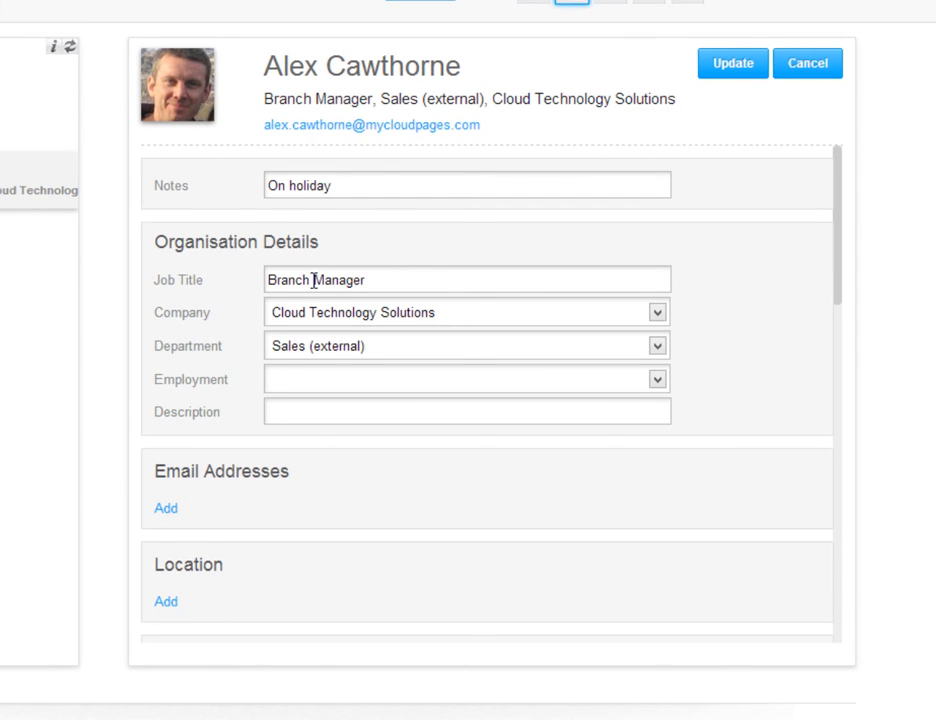
text(Account)
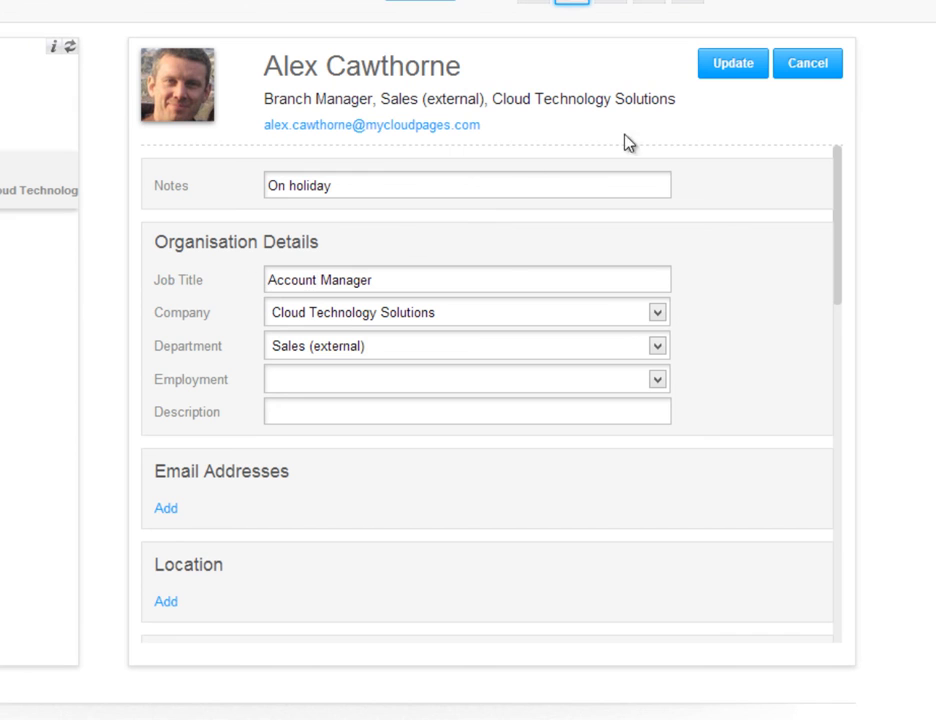
click(732, 63)
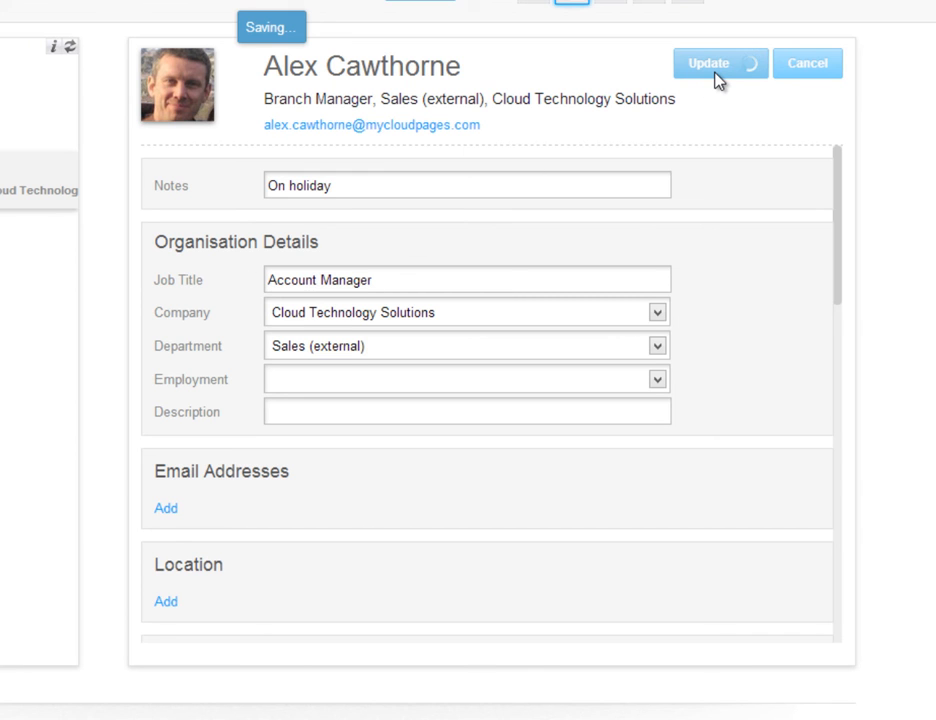
click(718, 63)
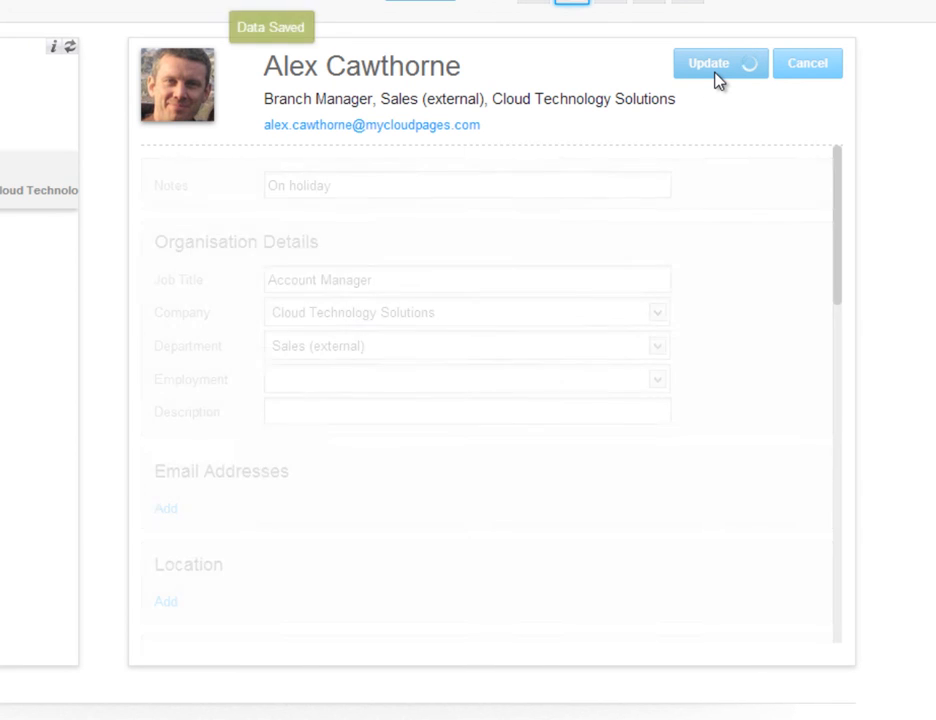
click(707, 63)
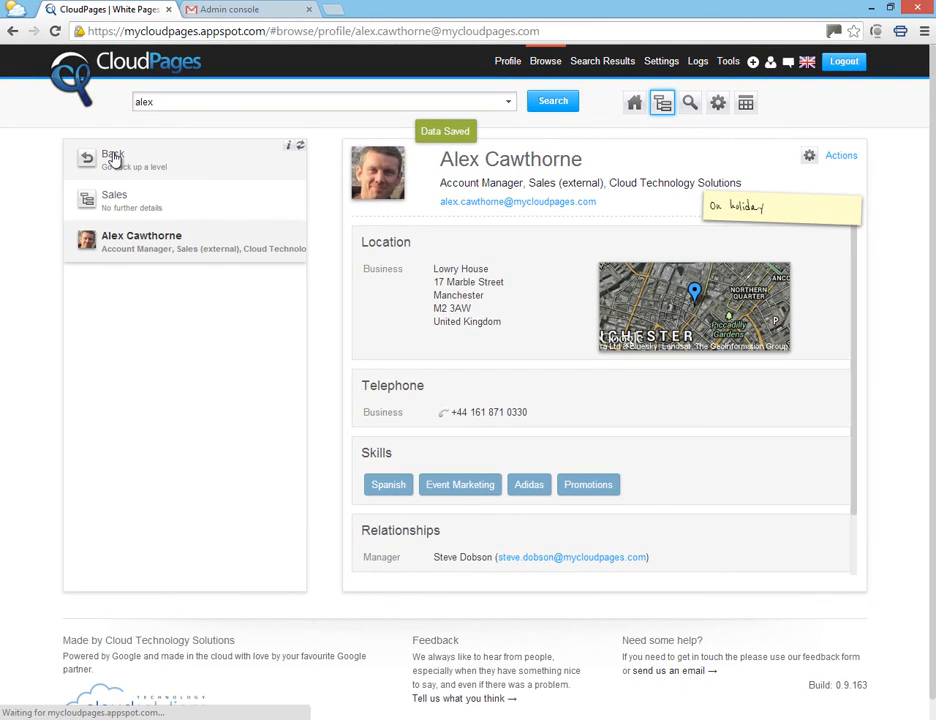
- Go back to the root, reopen Smart Groups > Branch Managers and show its Actions list
click(112, 155)
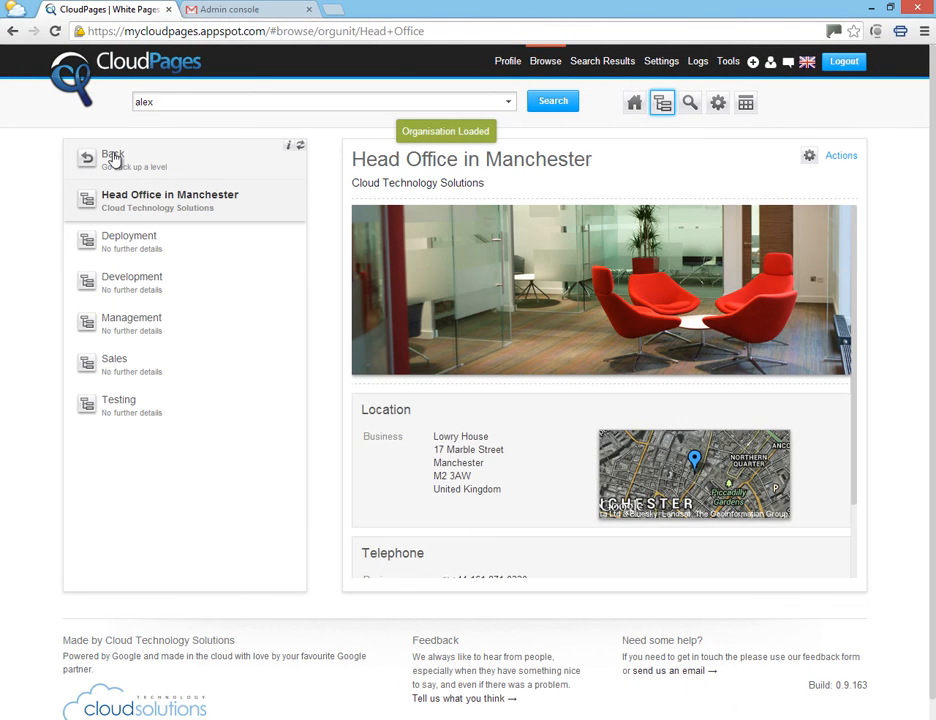
click(113, 155)
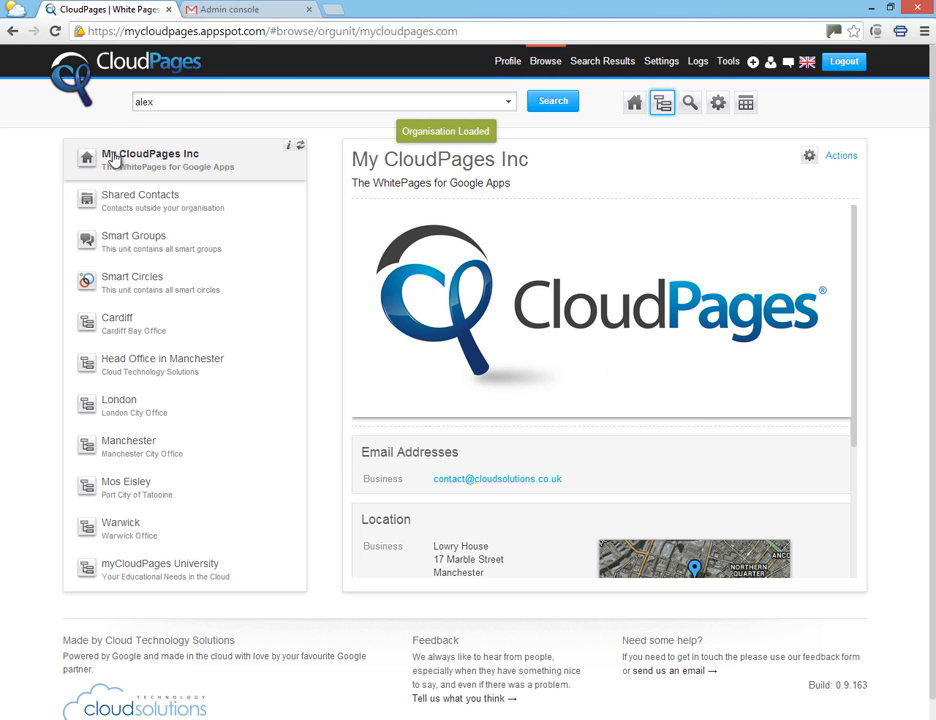
click(134, 241)
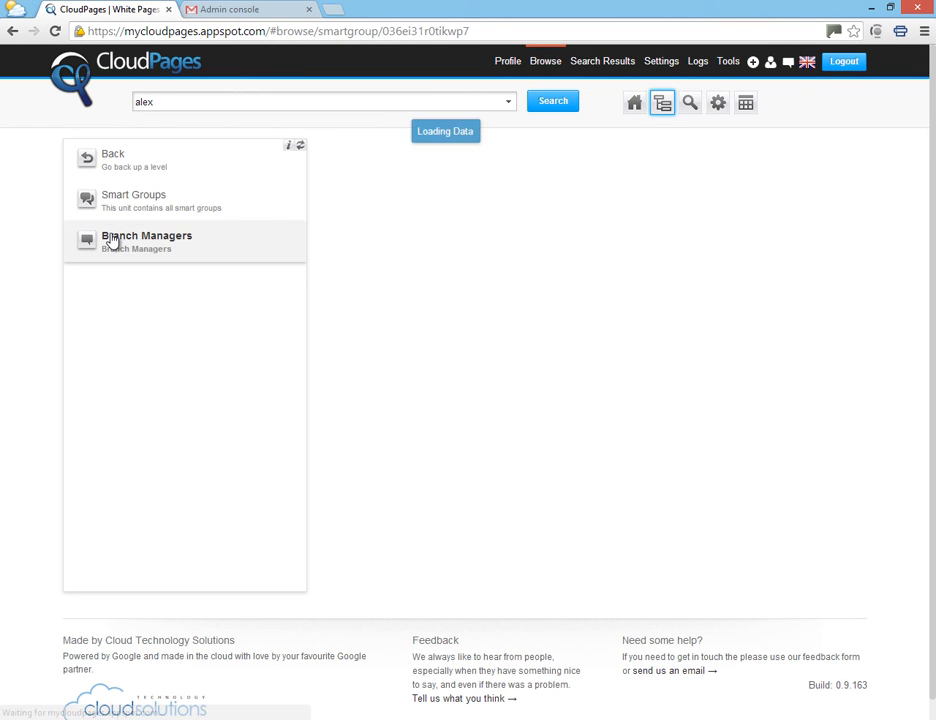
click(146, 235)
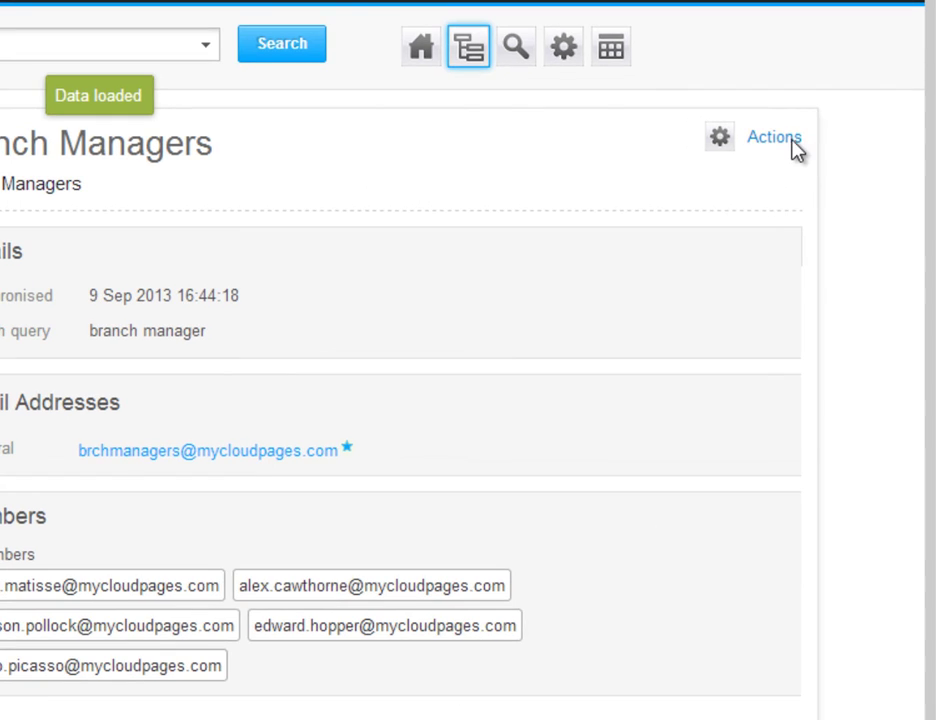
click(774, 137)
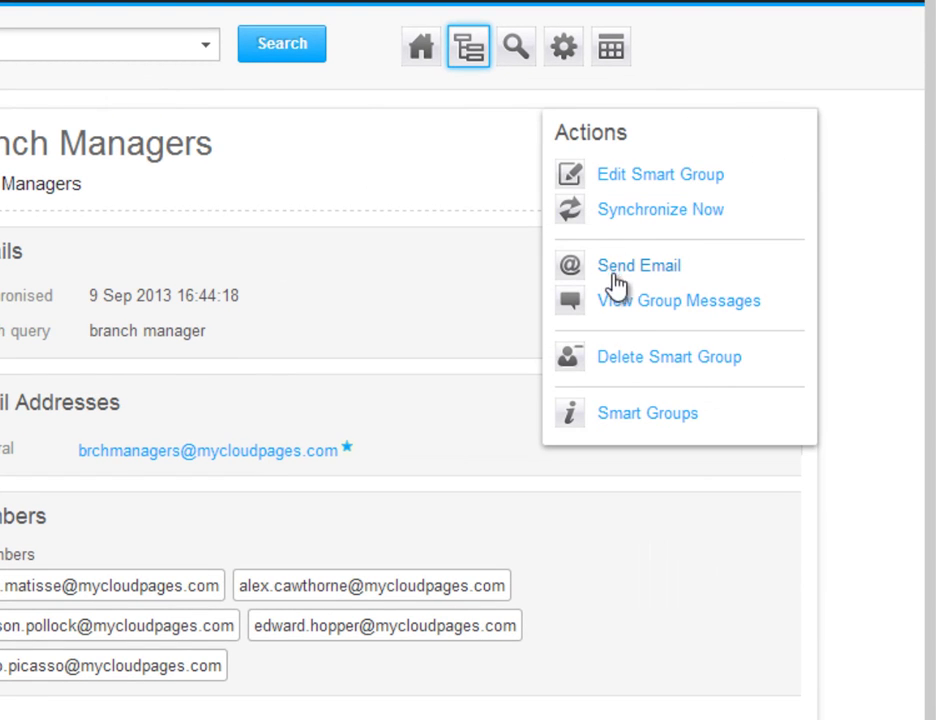